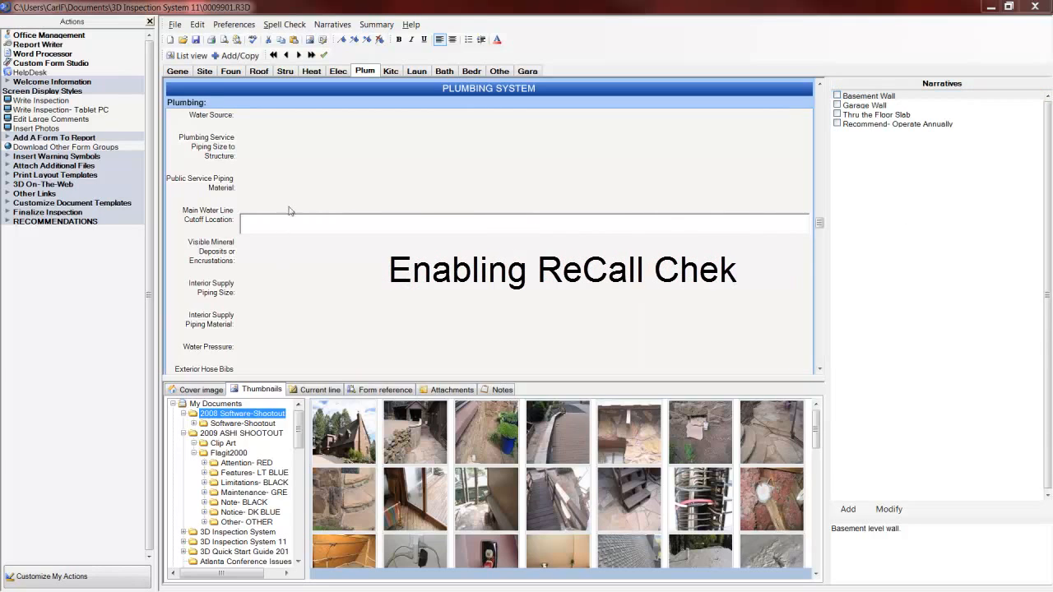
mouse_move(288, 194)
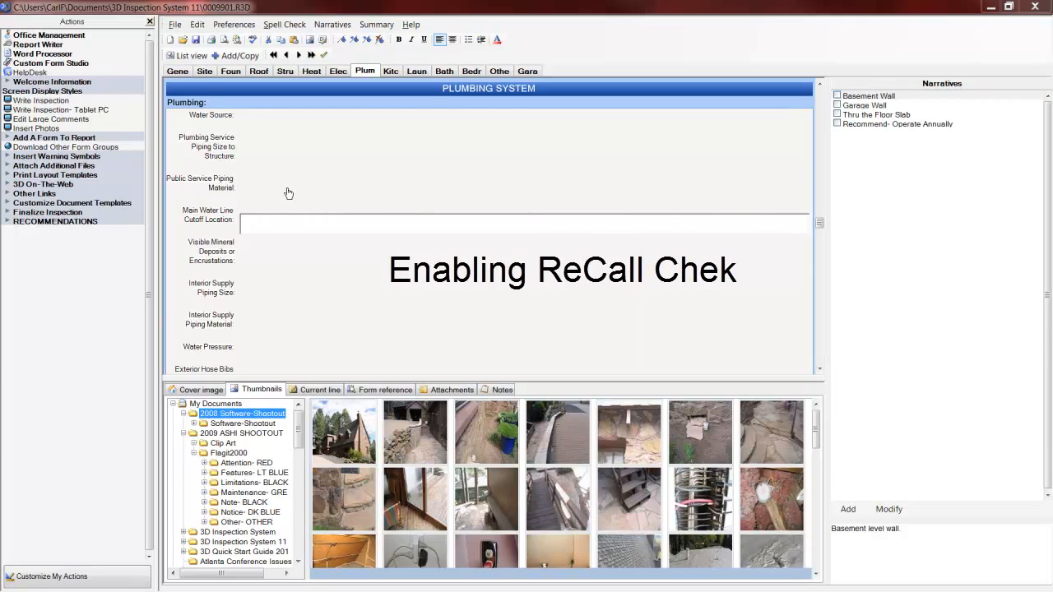
- Bring up the Preferences menu from the menu bar
left_click(233, 25)
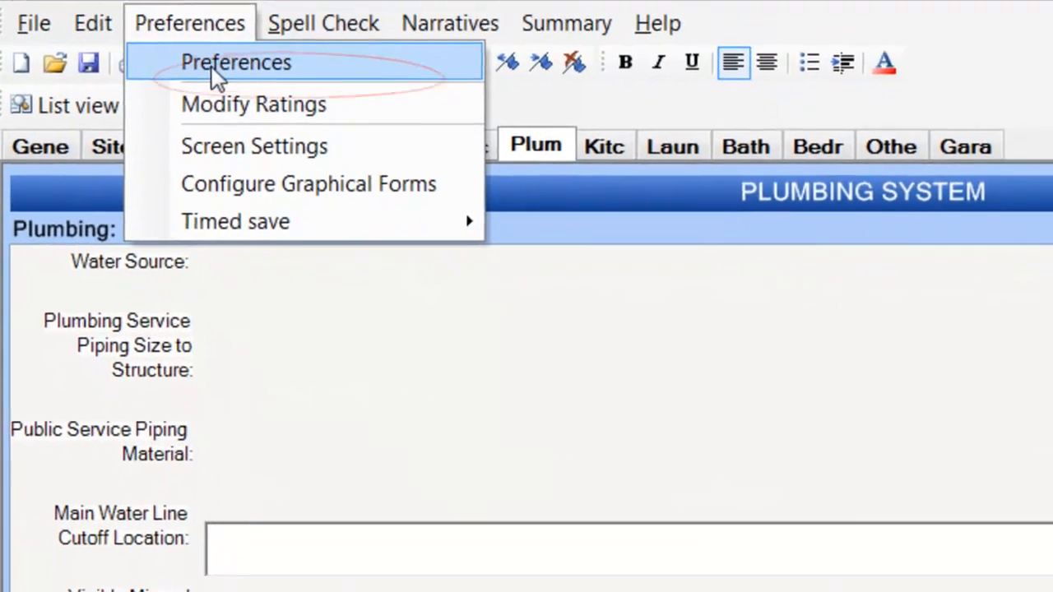
- Enable RecallCheck integration in the program preferences and confirm with OK
left_click(237, 62)
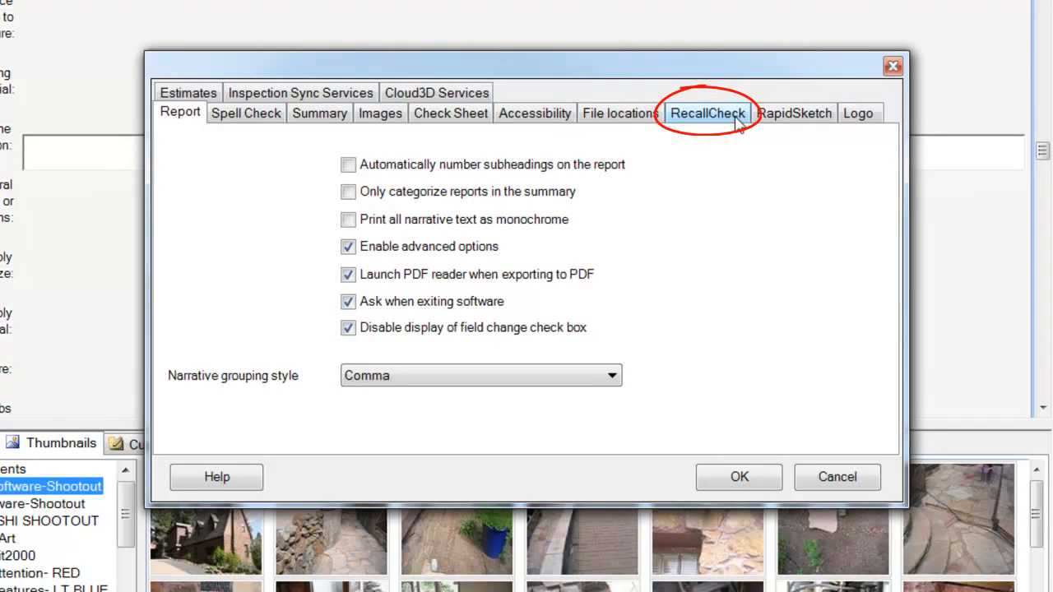
left_click(707, 112)
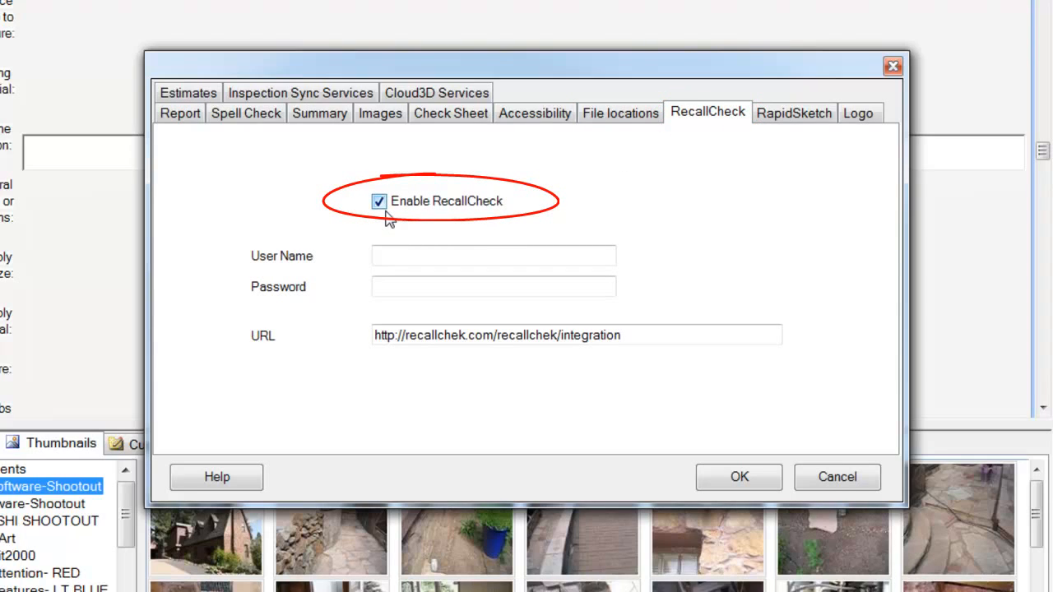
mouse_move(368, 256)
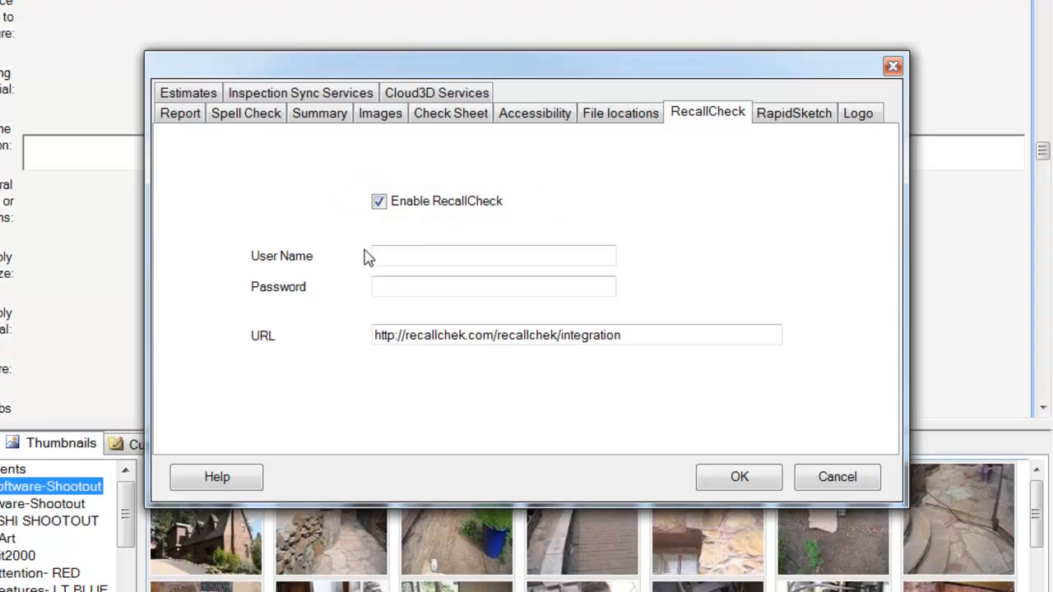
mouse_move(349, 289)
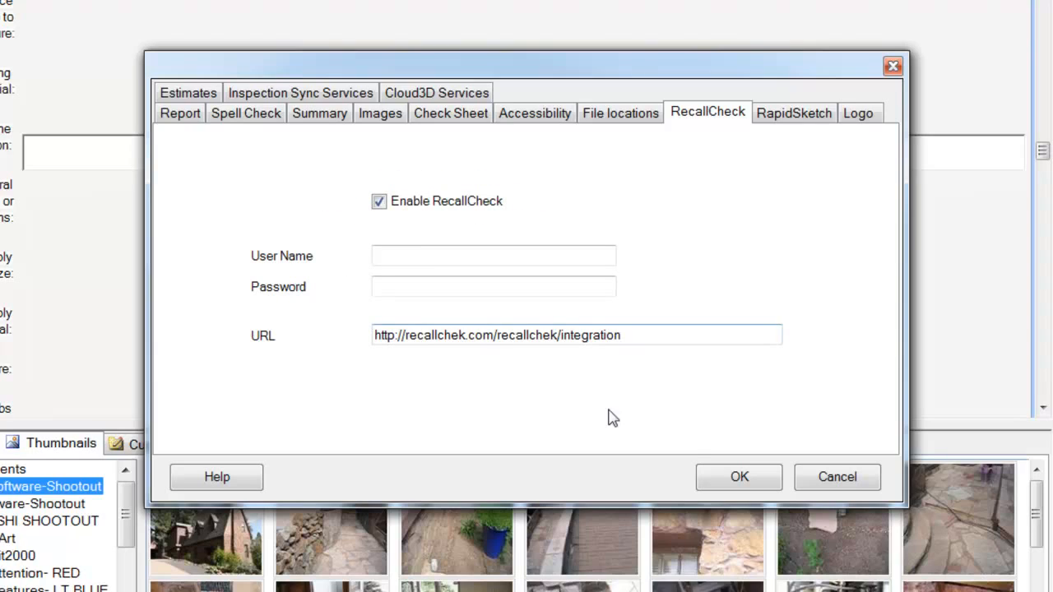
left_click(737, 477)
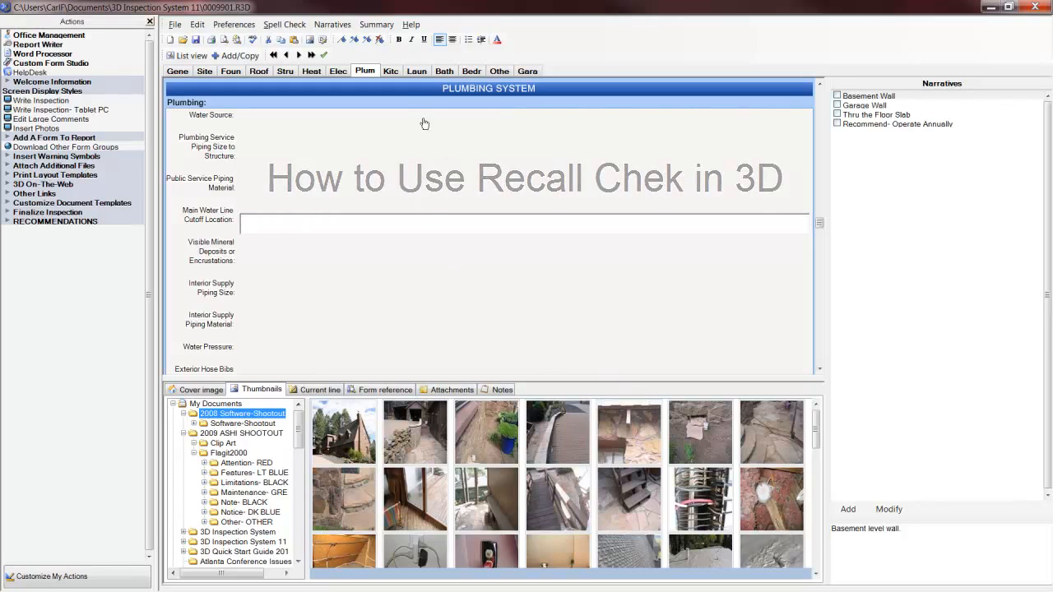
- Start a new RecallChek item on the Kitchen section's Dishwasher line via Add/Copy
left_click(392, 71)
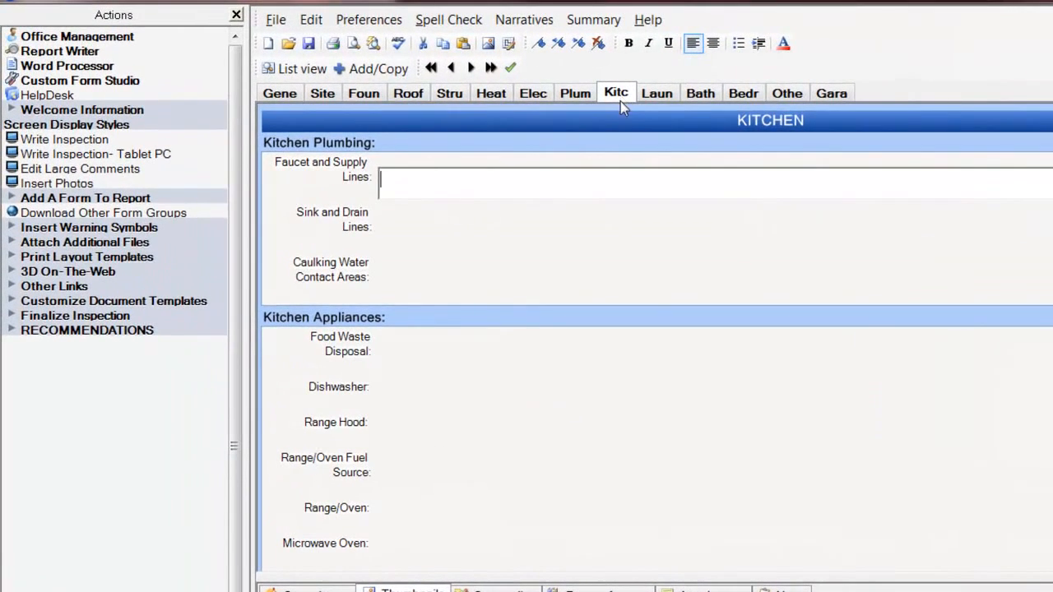
left_click(566, 391)
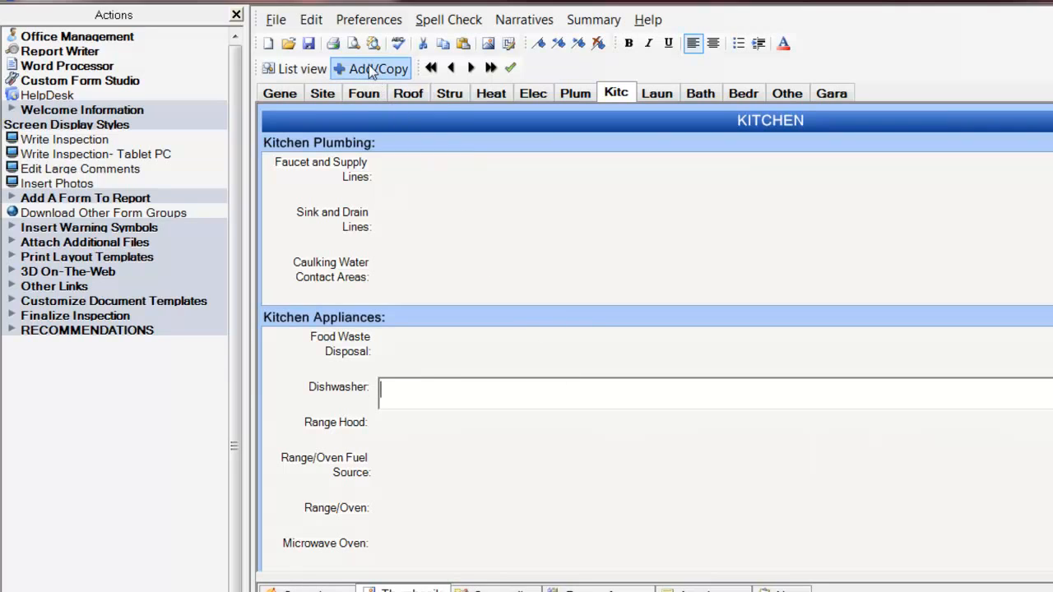
left_click(378, 69)
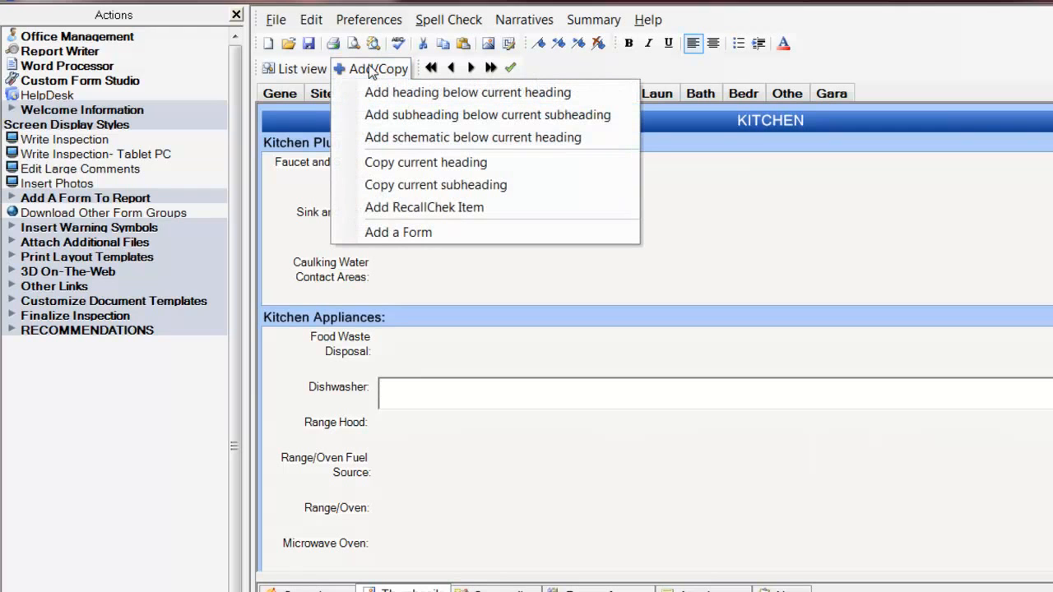
mouse_move(425, 208)
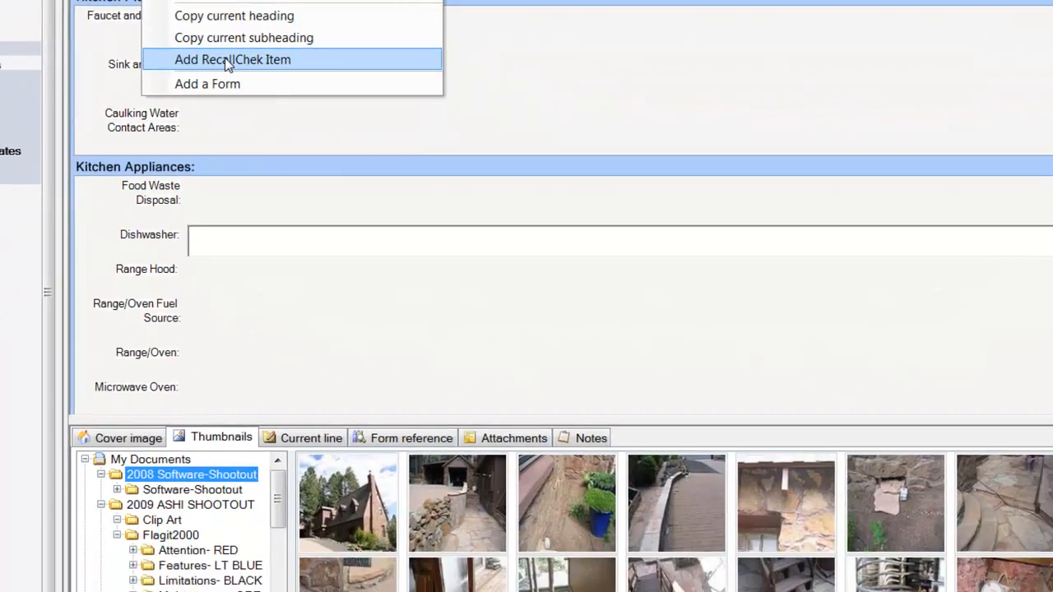
left_click(234, 60)
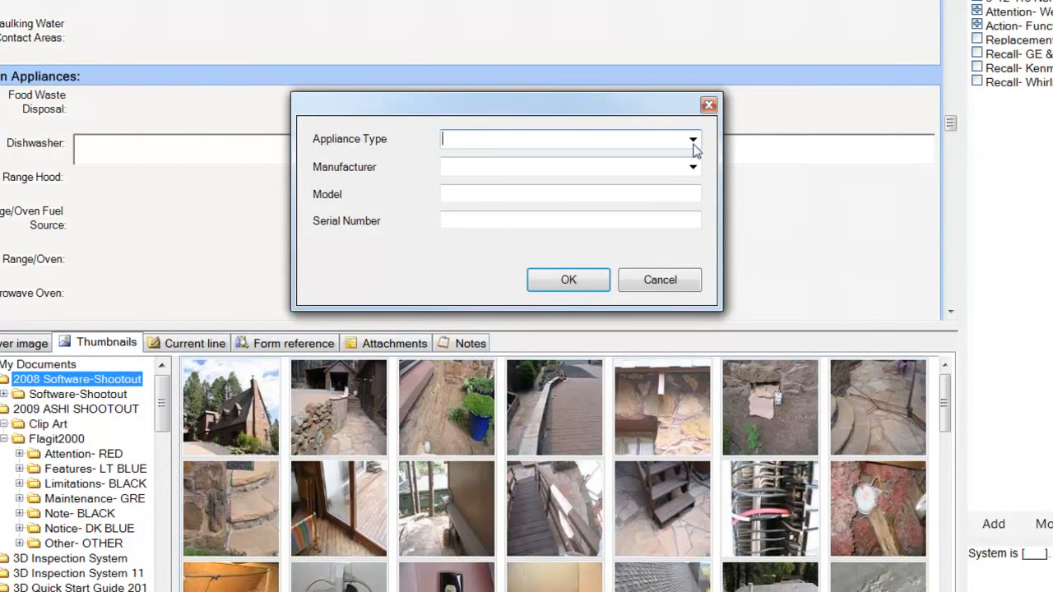
- Record appliance type Dishwasher, manufacturer AquaStar, model GHT66756TY and confirm the item
left_click(693, 138)
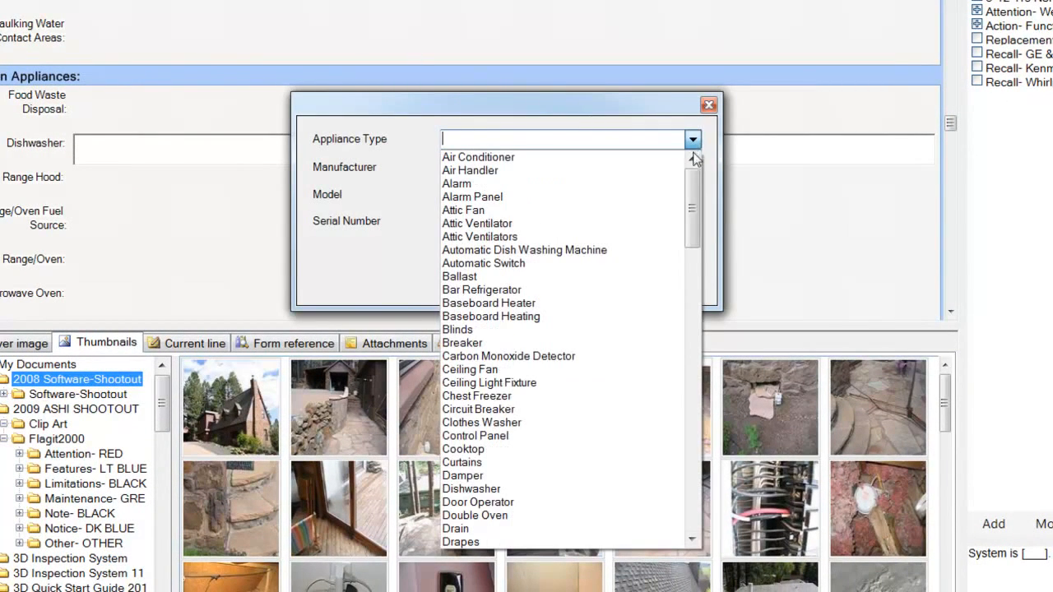
scroll("down", 3)
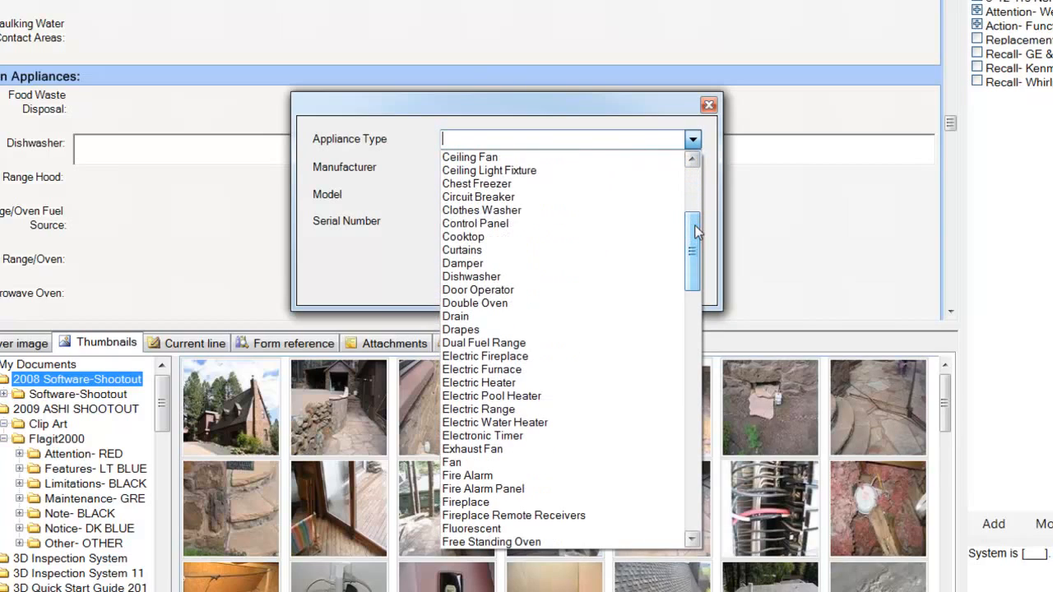
left_click(471, 277)
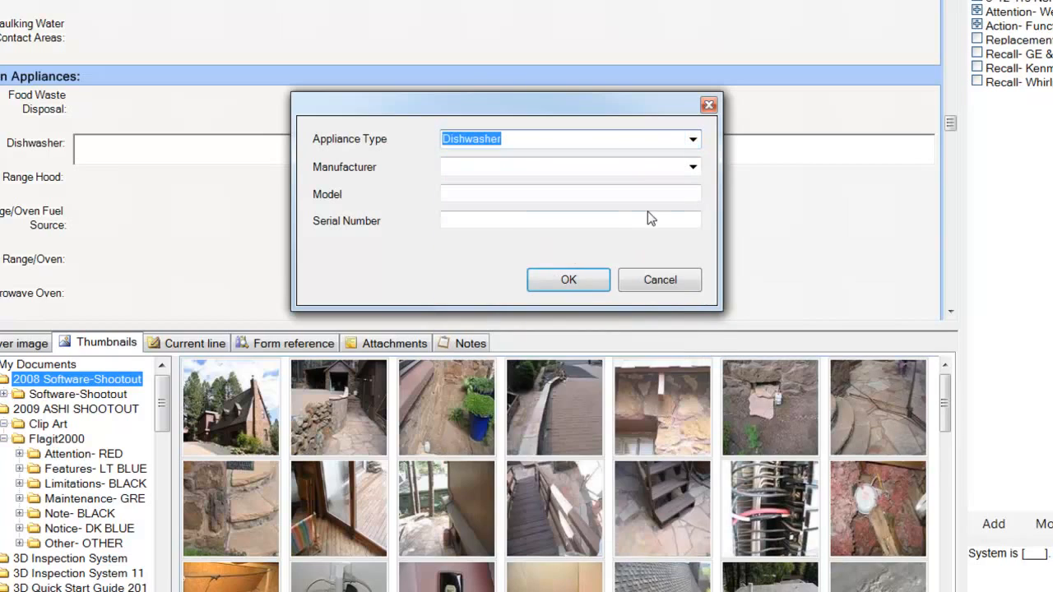
left_click(693, 168)
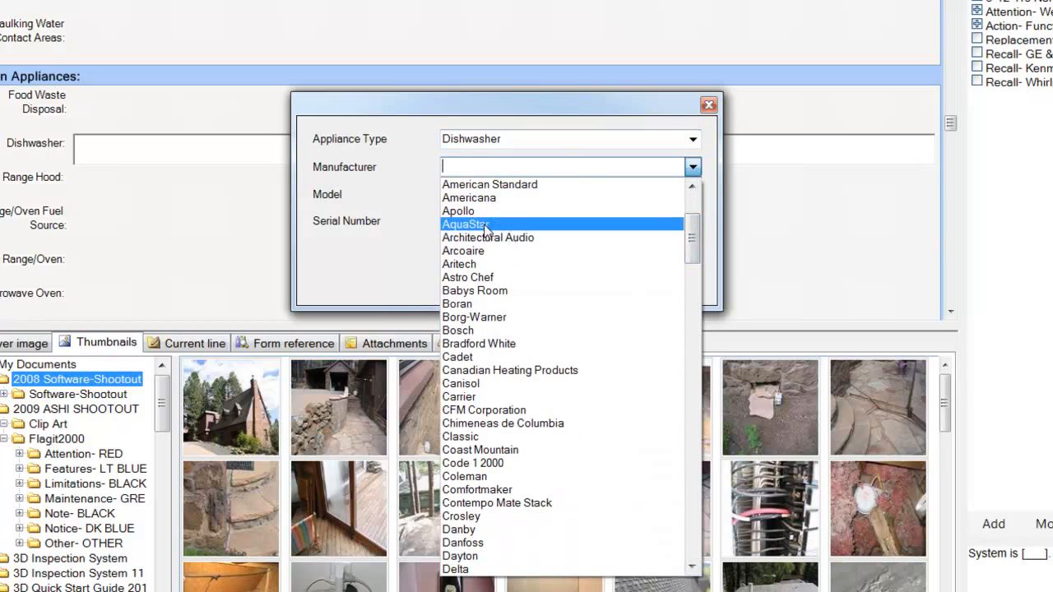
left_click(465, 224)
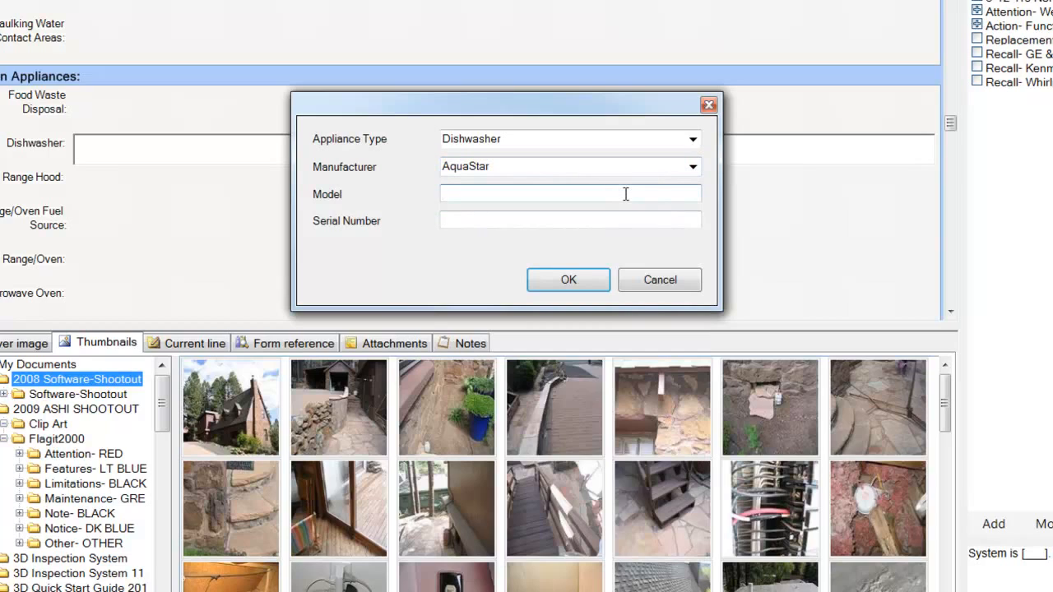
type("GHT66756TY")
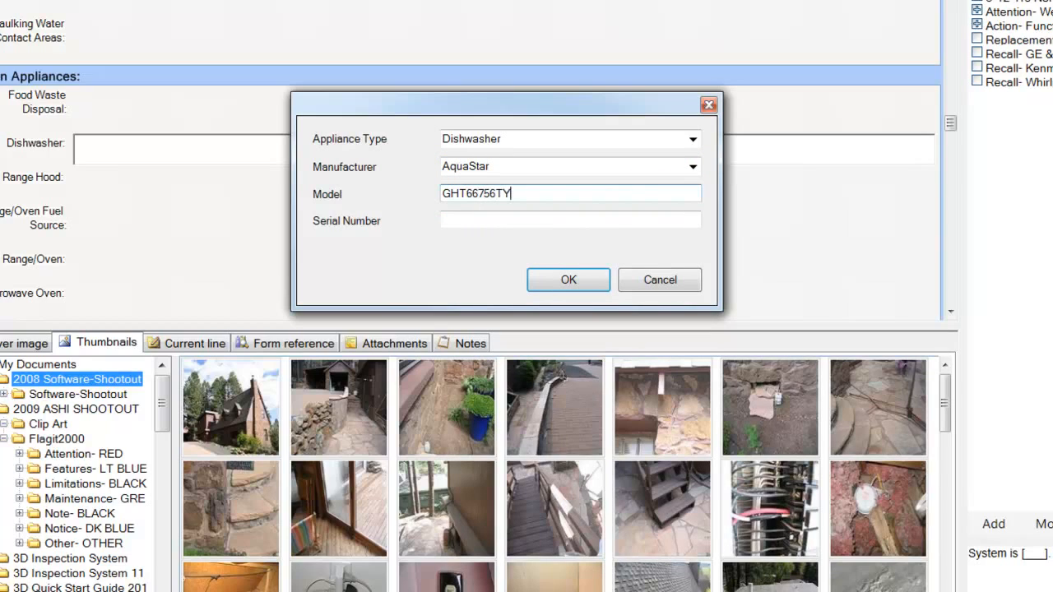
mouse_move(569, 280)
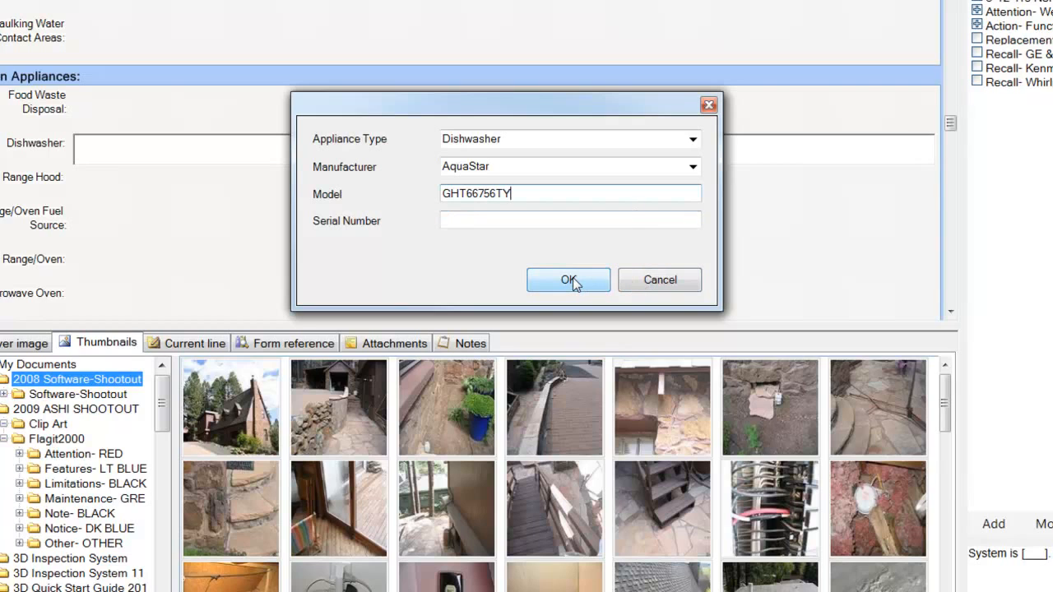
left_click(568, 279)
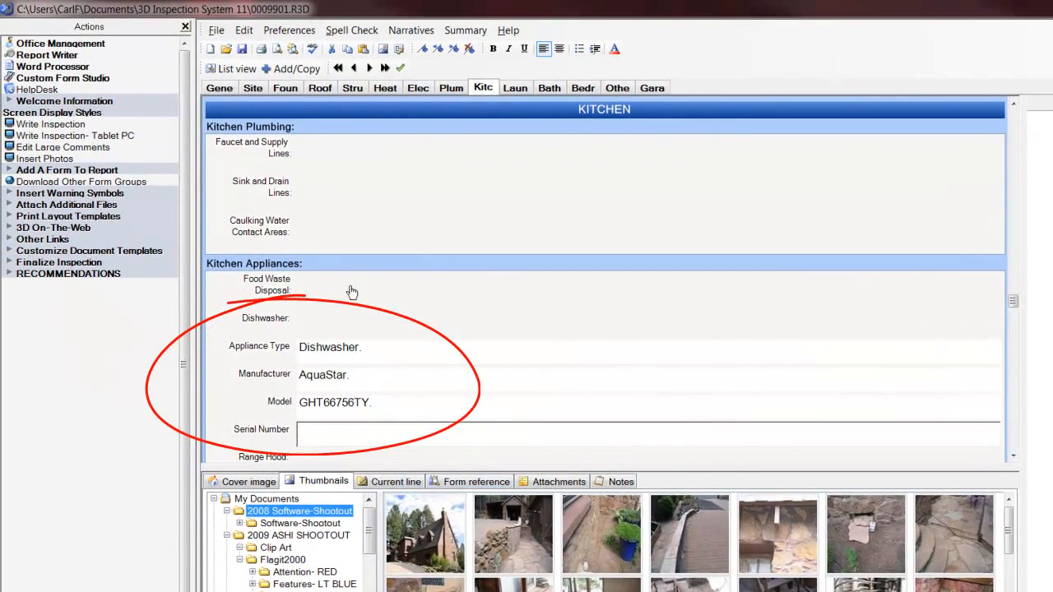
mouse_move(274, 286)
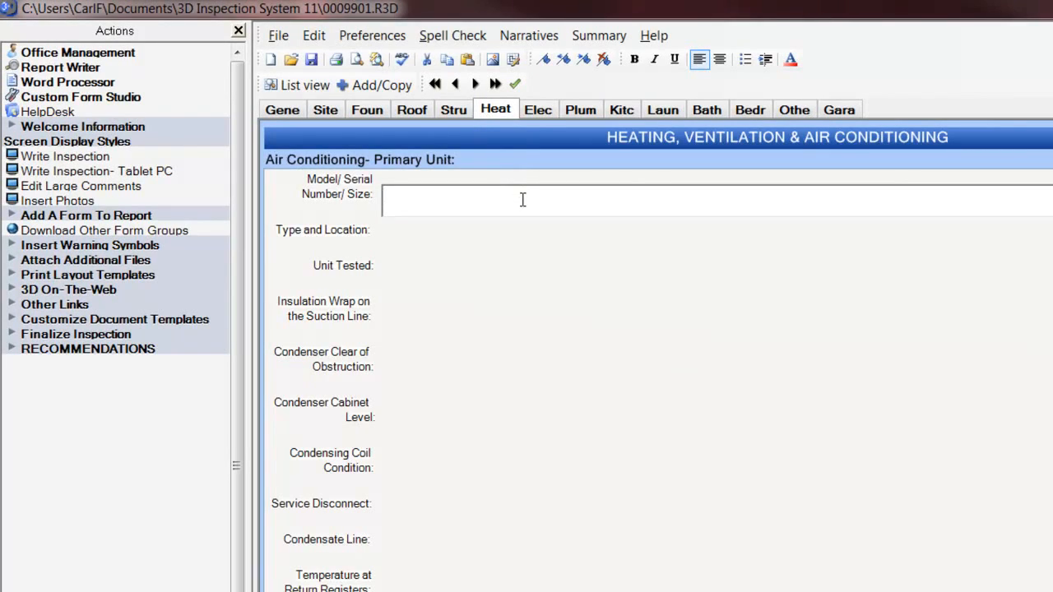
mouse_move(502, 201)
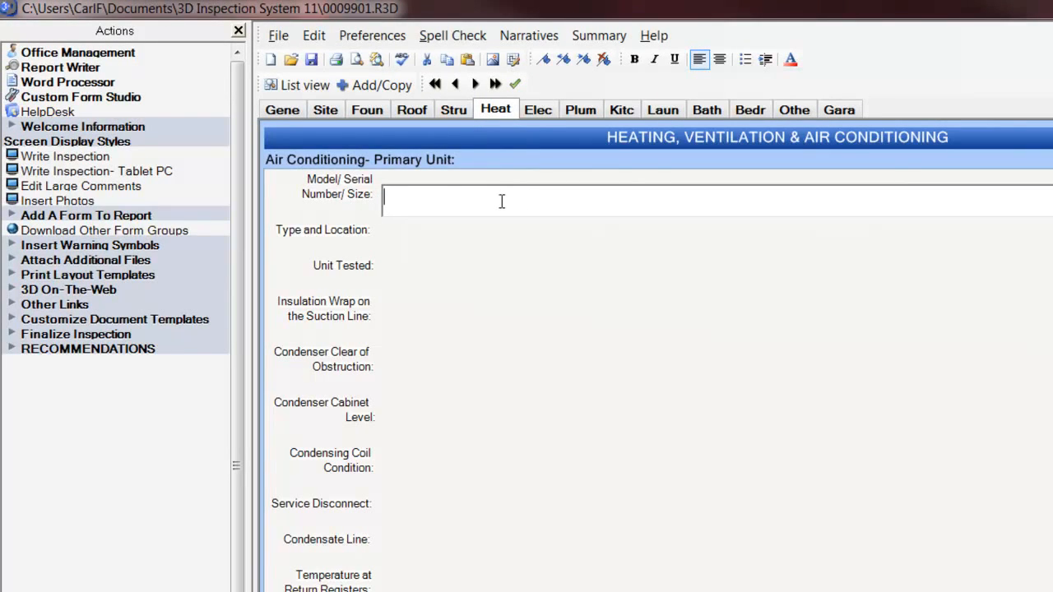
mouse_move(382, 85)
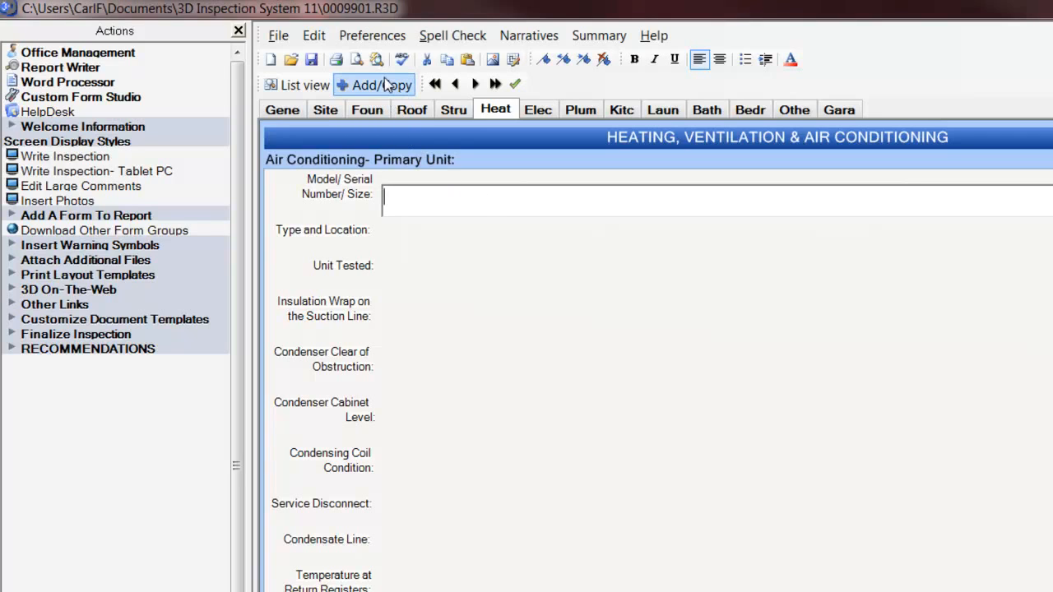
- Show the Add/Copy options for the heating section
left_click(375, 86)
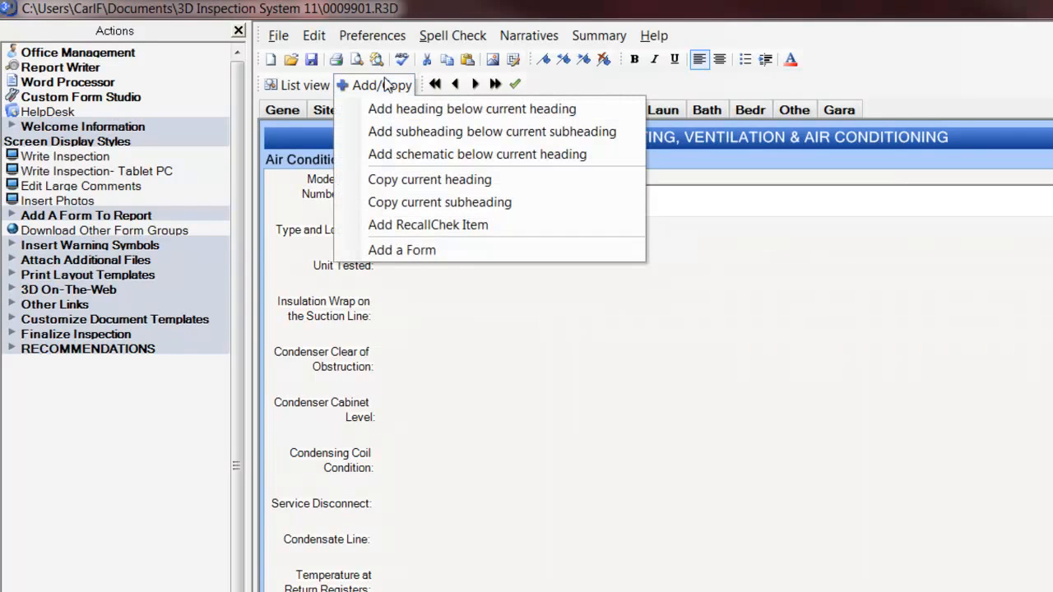
mouse_move(428, 224)
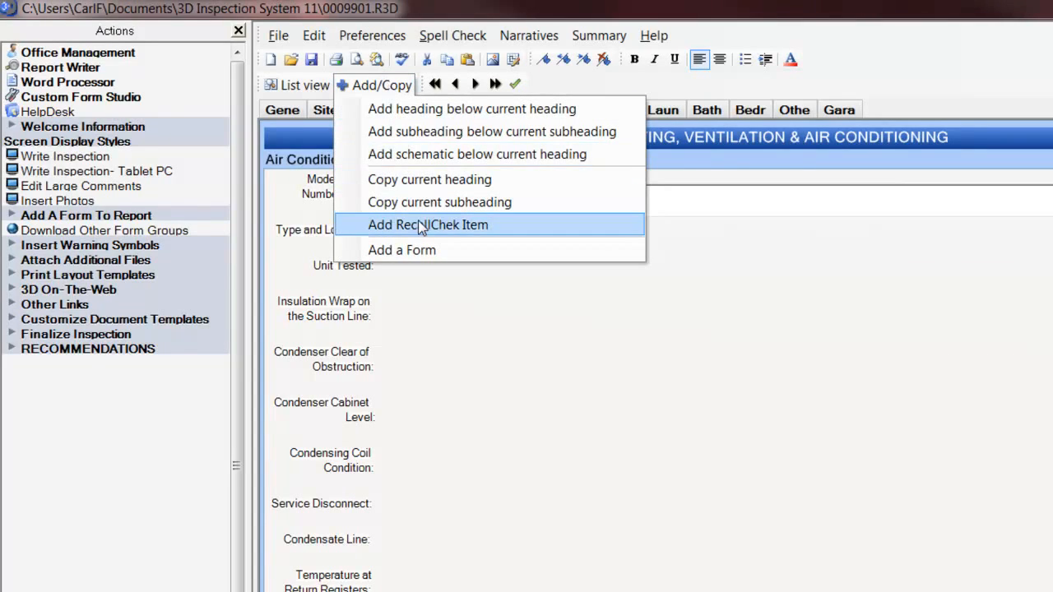
- Add a RecallChek item: appliance type Heater, manufacturer Rheem, model DFR42000LU, and confirm
left_click(427, 224)
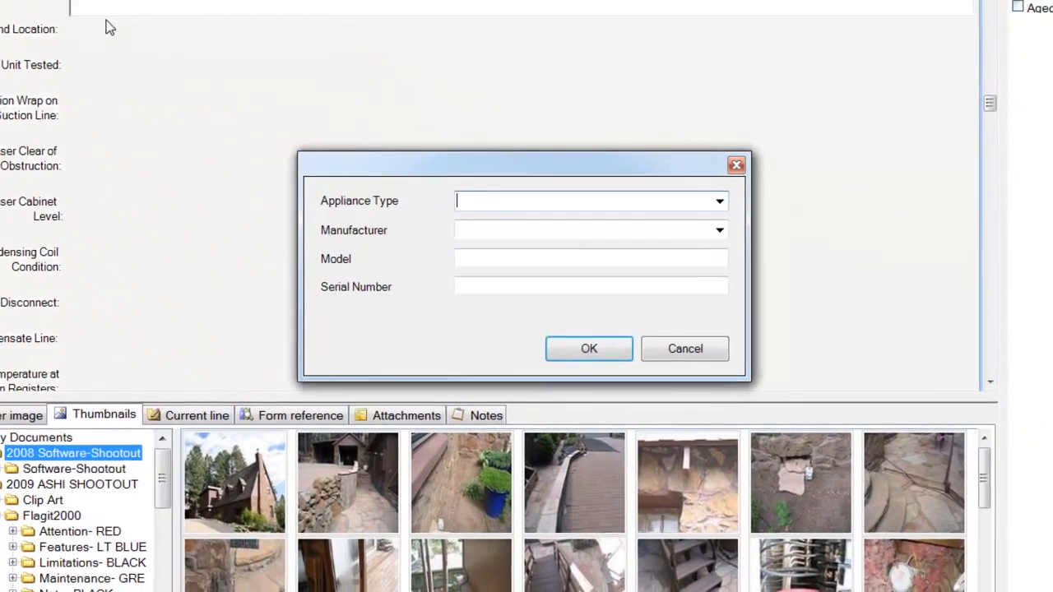
left_click(717, 201)
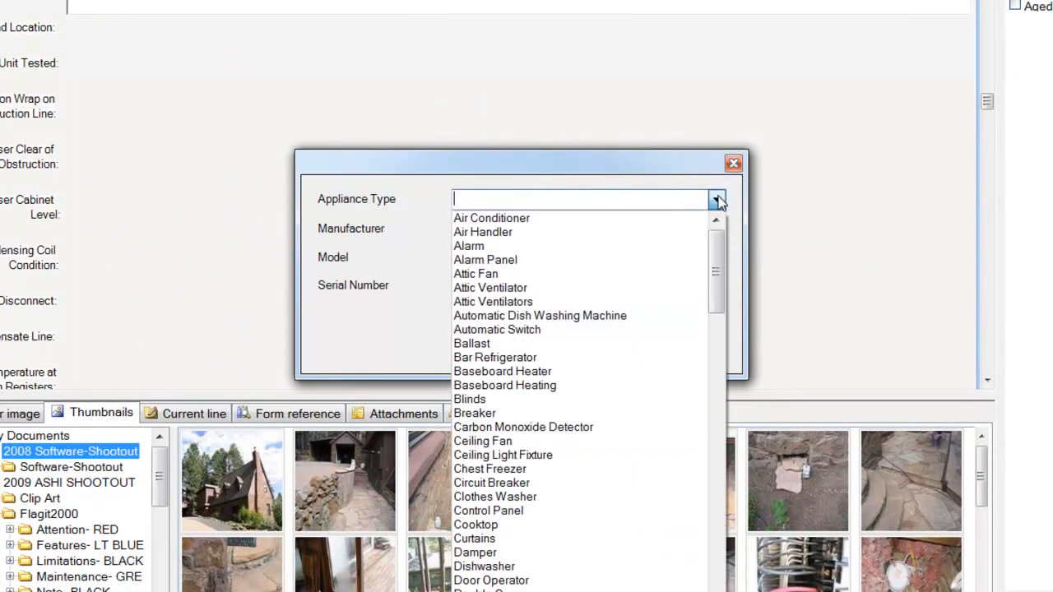
scroll("down", 3)
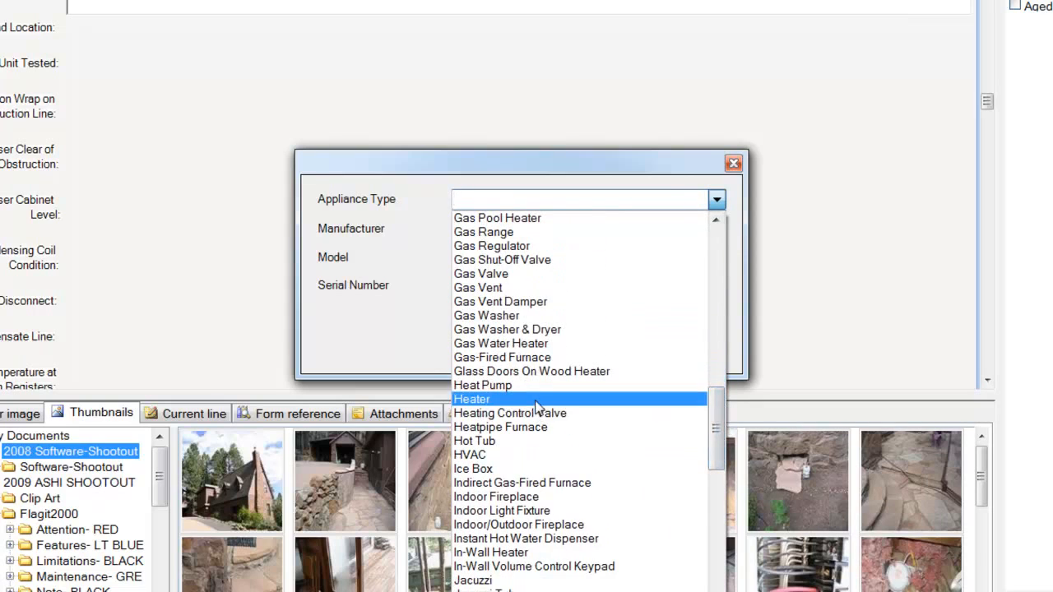
left_click(470, 400)
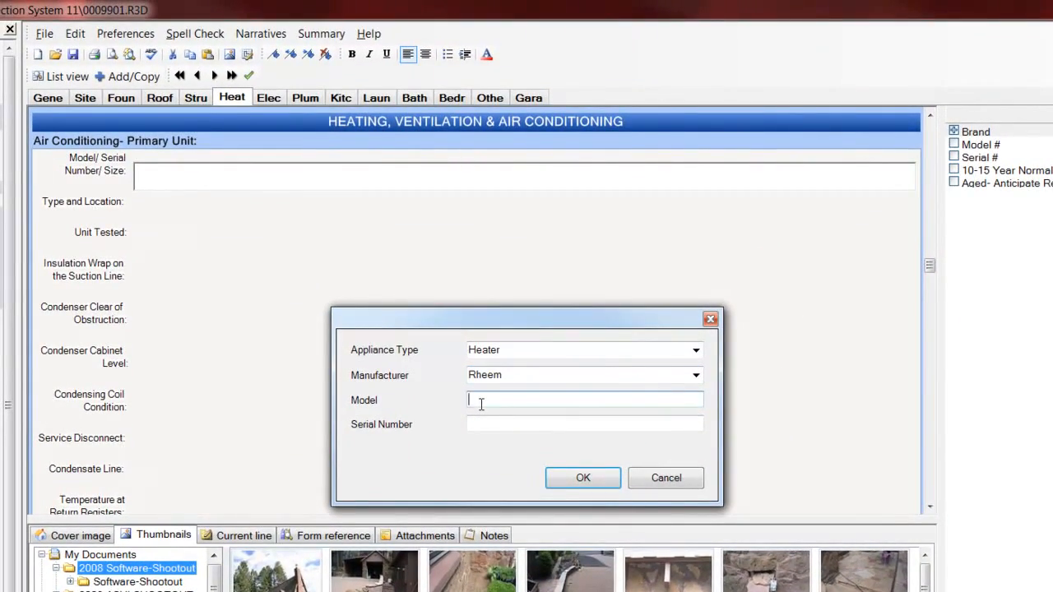
type("DFR4")
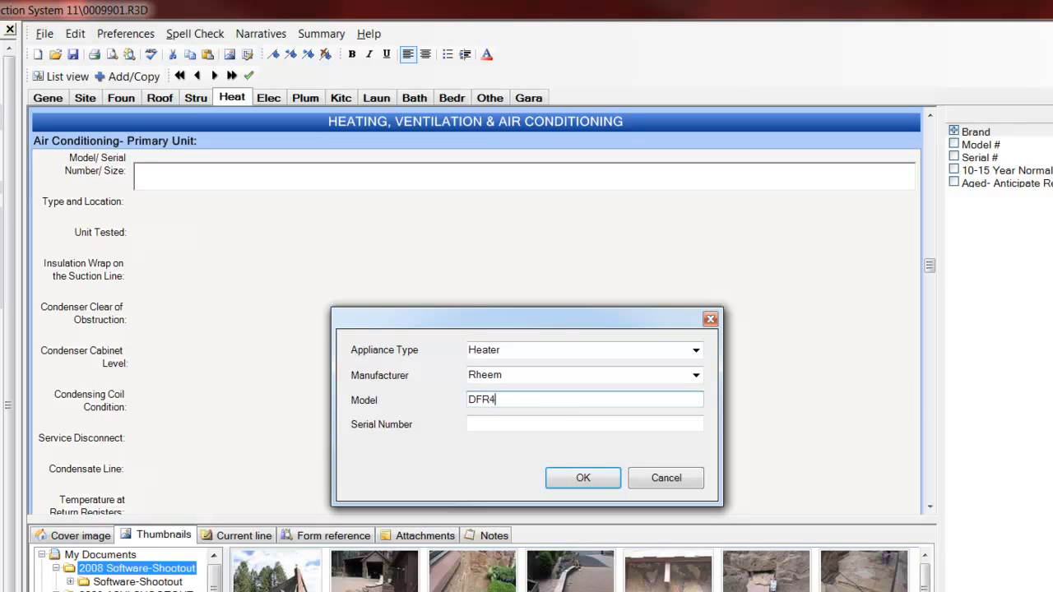
type("2000")
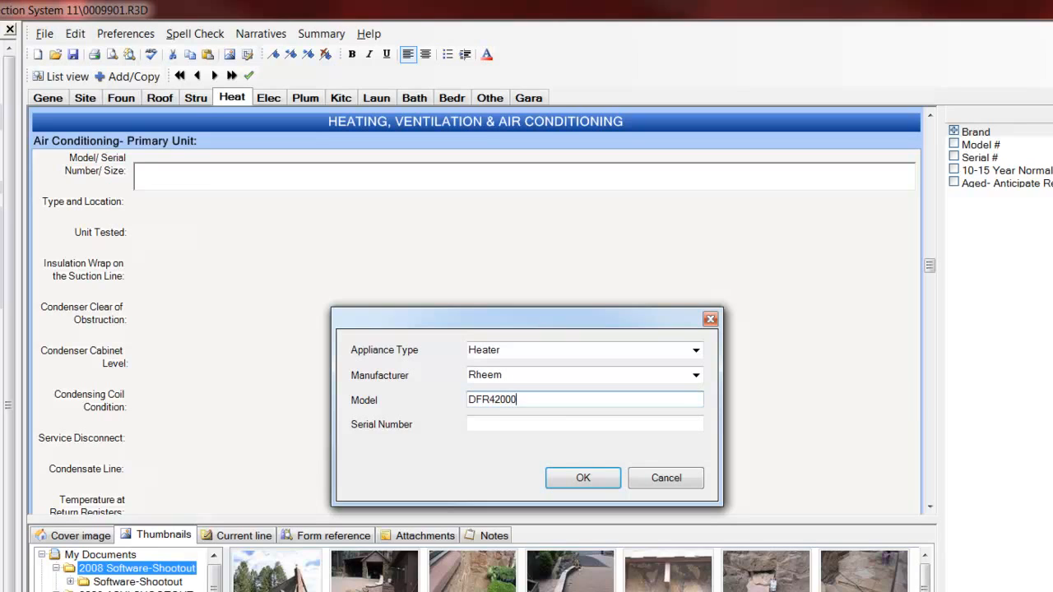
type("LU")
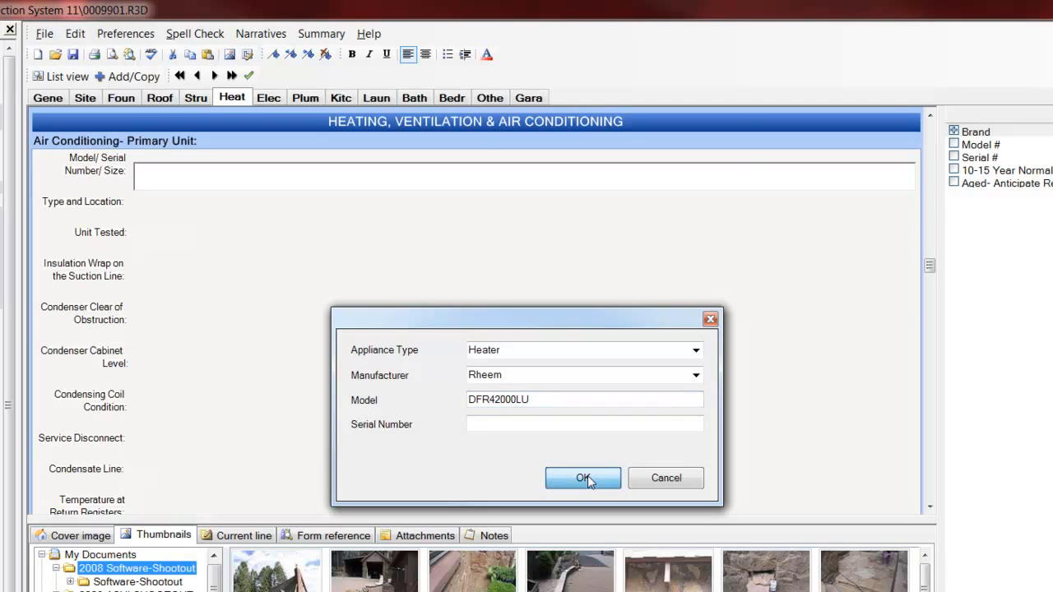
left_click(583, 477)
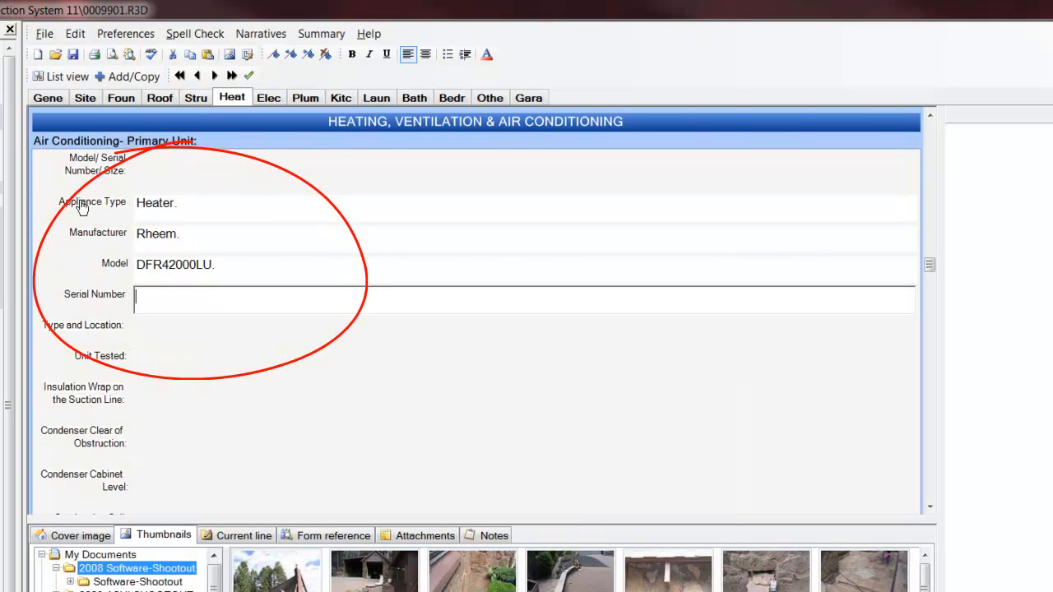
mouse_move(82, 322)
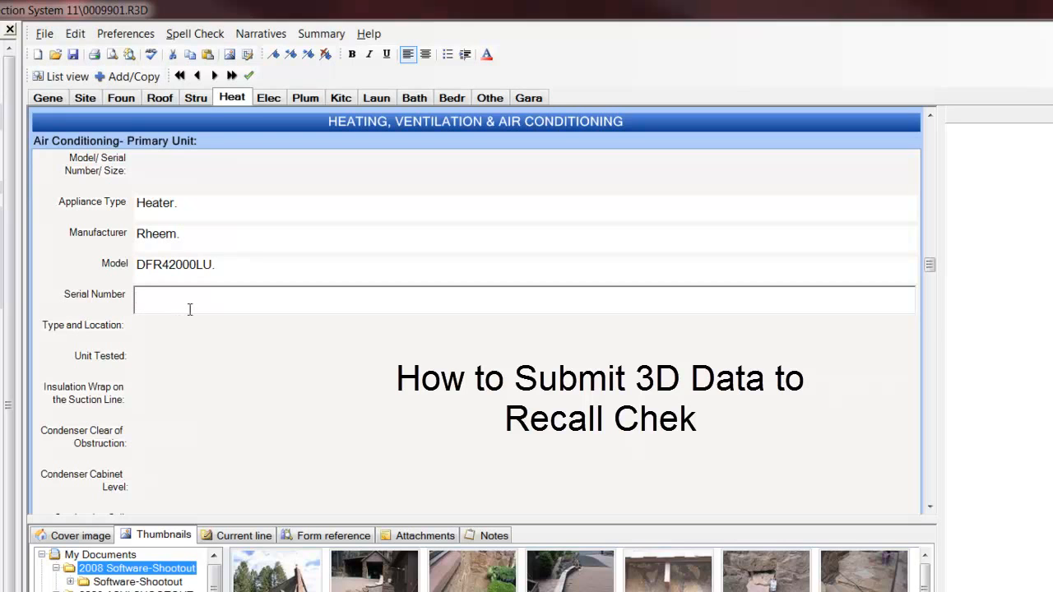
- Start Submit RecallChek from the File menu to show the submission summary
left_click(44, 33)
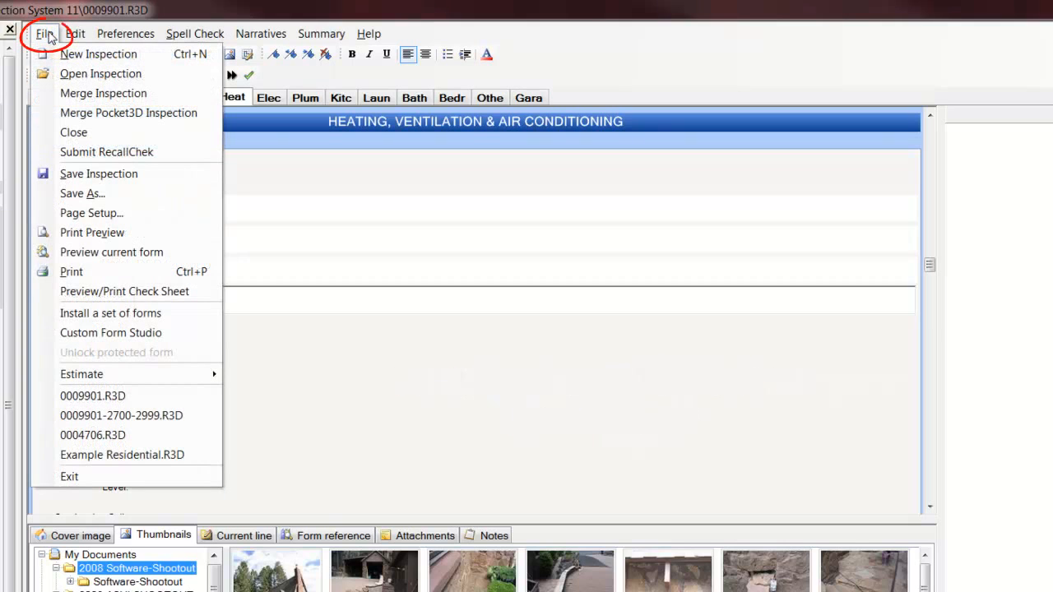
mouse_move(106, 152)
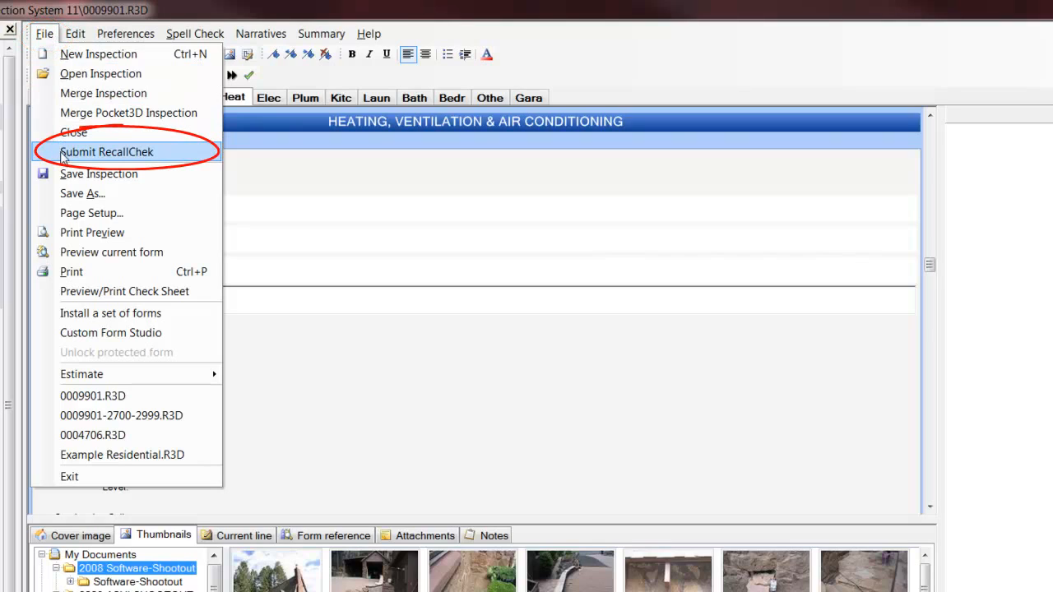
left_click(105, 152)
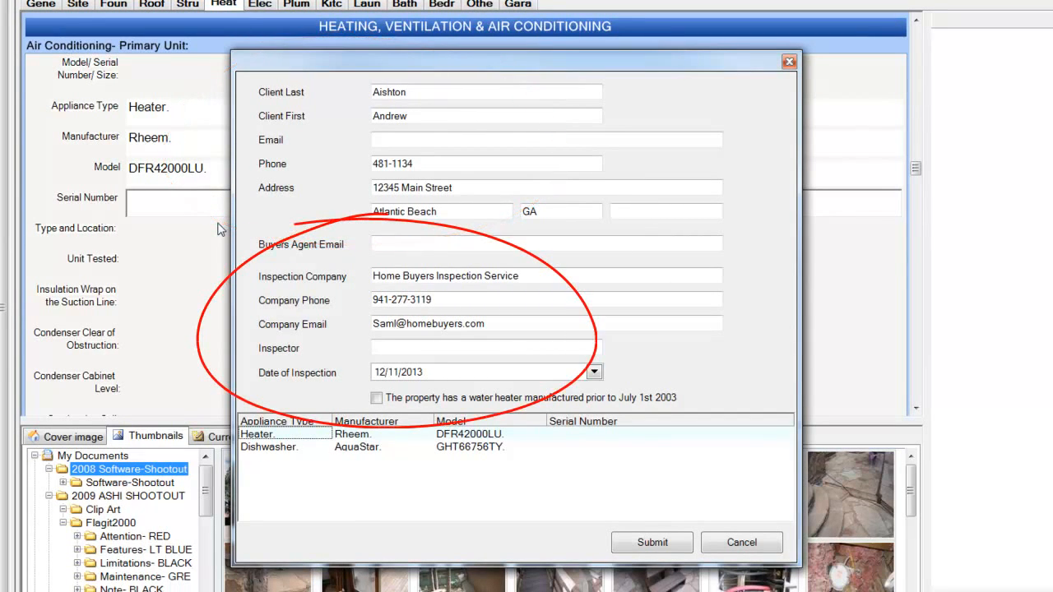
mouse_move(222, 413)
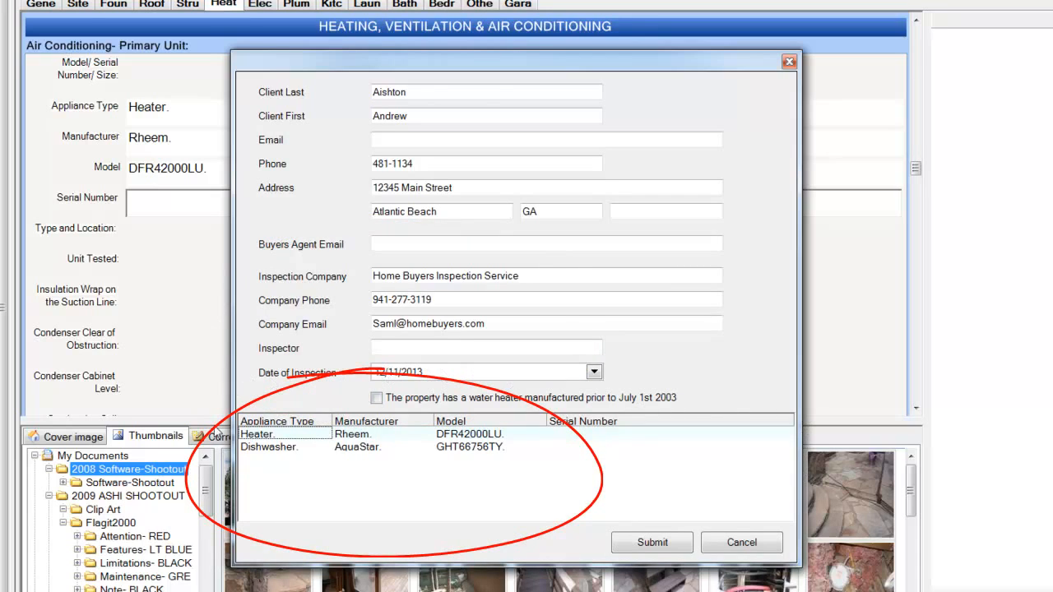
mouse_move(803, 477)
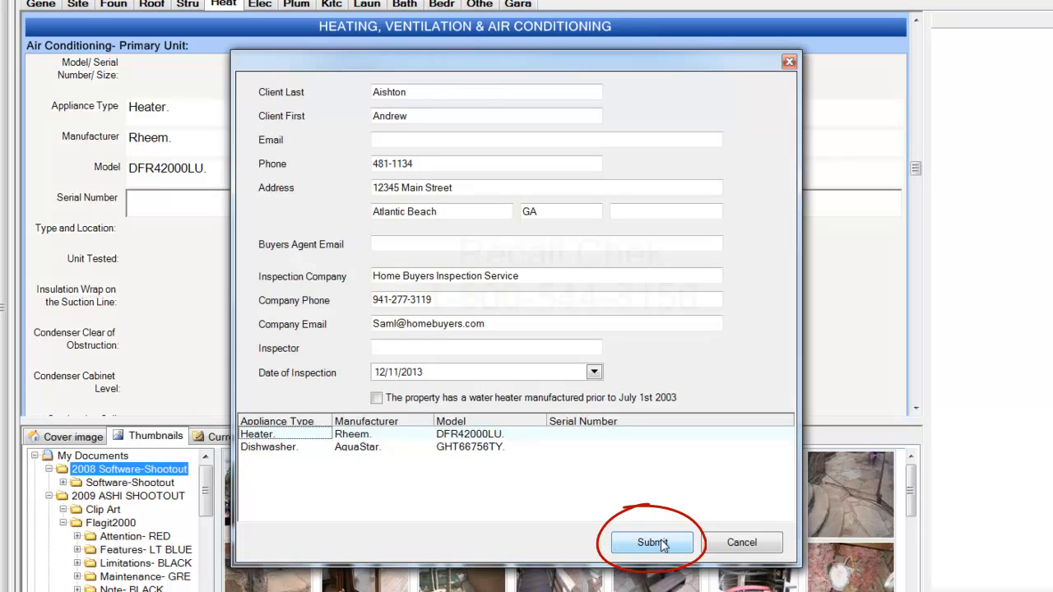
- Submit the Rheem heater and AquaStar dishwasher items with client details to RecallChek
left_click(652, 544)
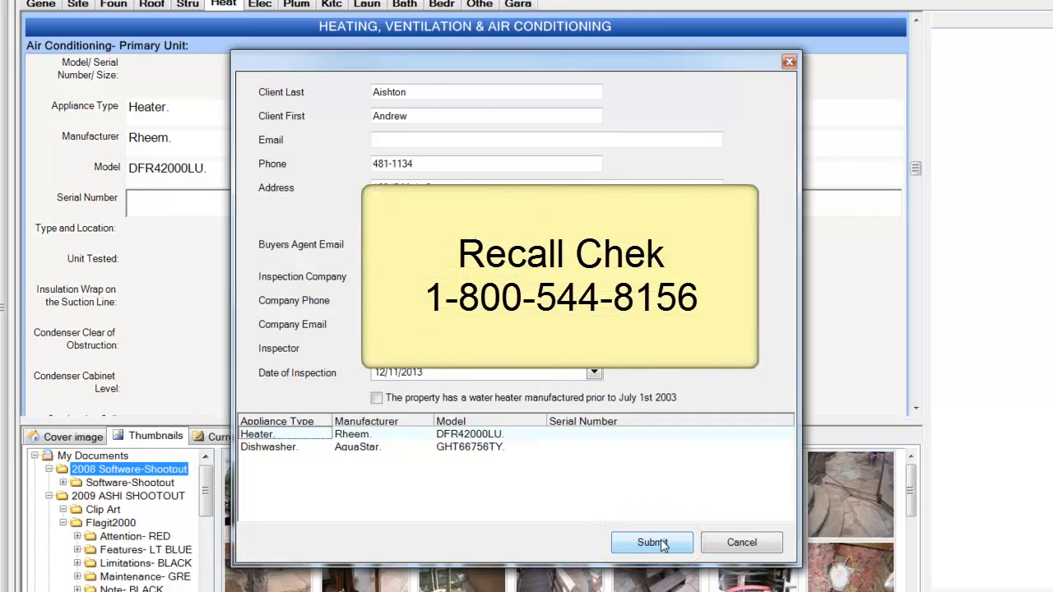